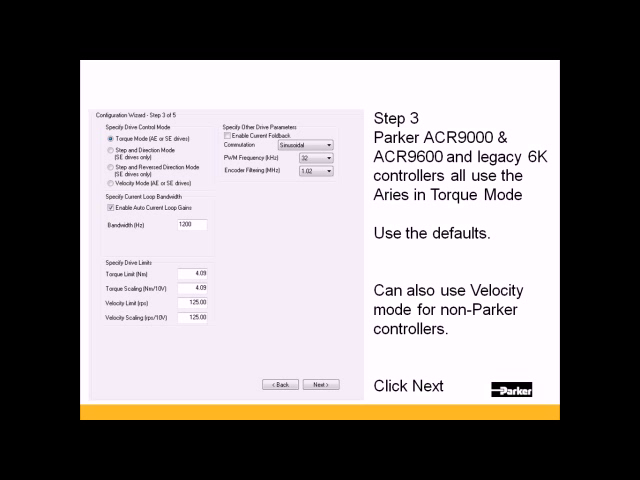
# Accept step 3's default Torque Mode and limits, advancing to step 4 of 5
pyautogui.click(318, 384)
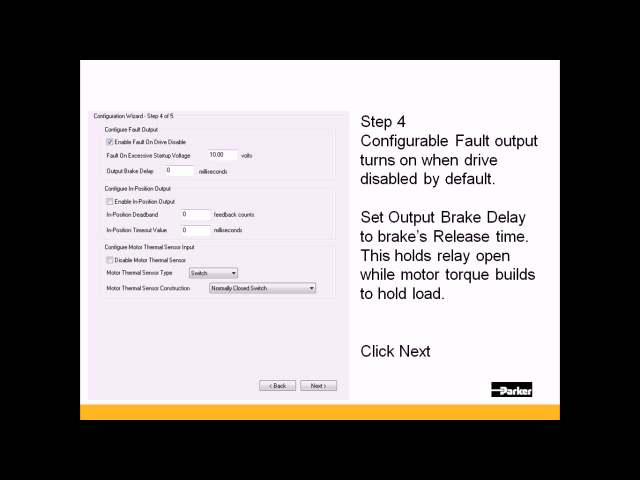